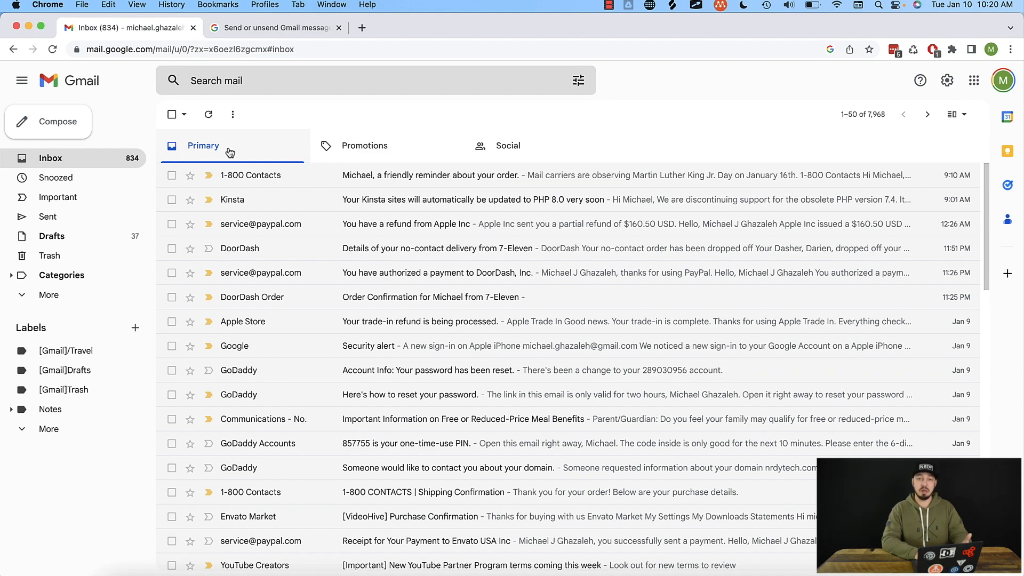
click(48, 121)
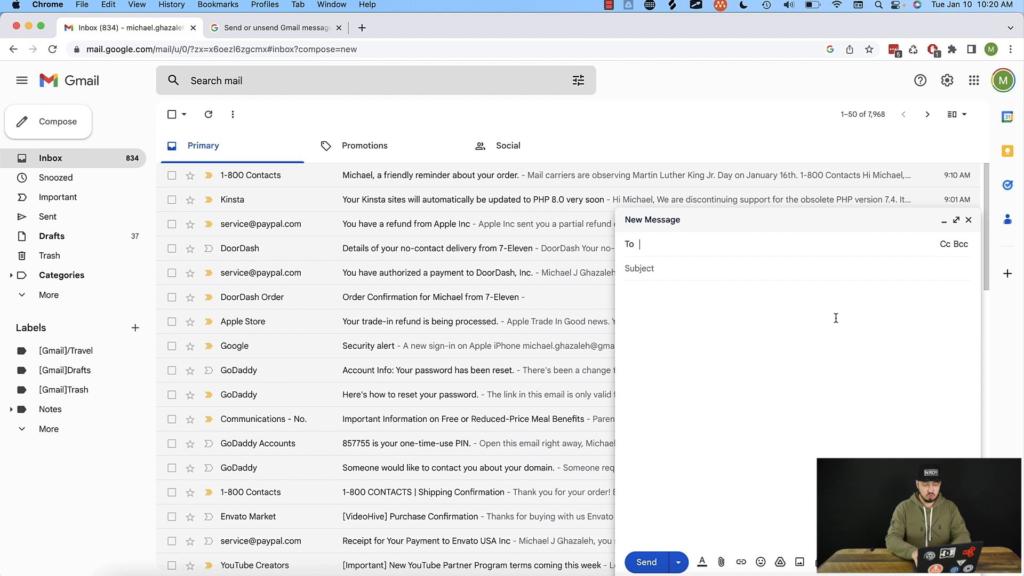
text(test@gmail.com)
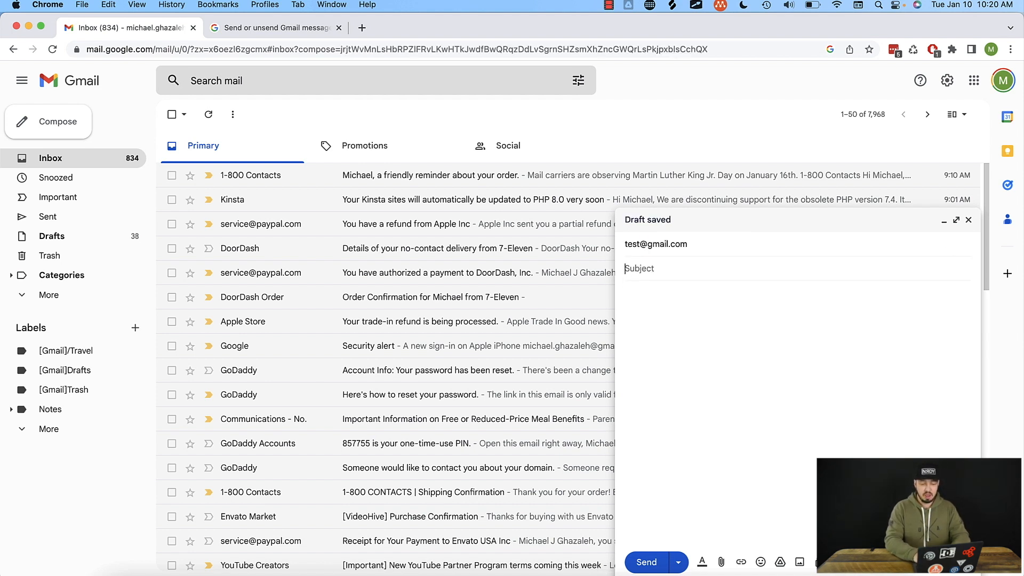
text(This is just a test)
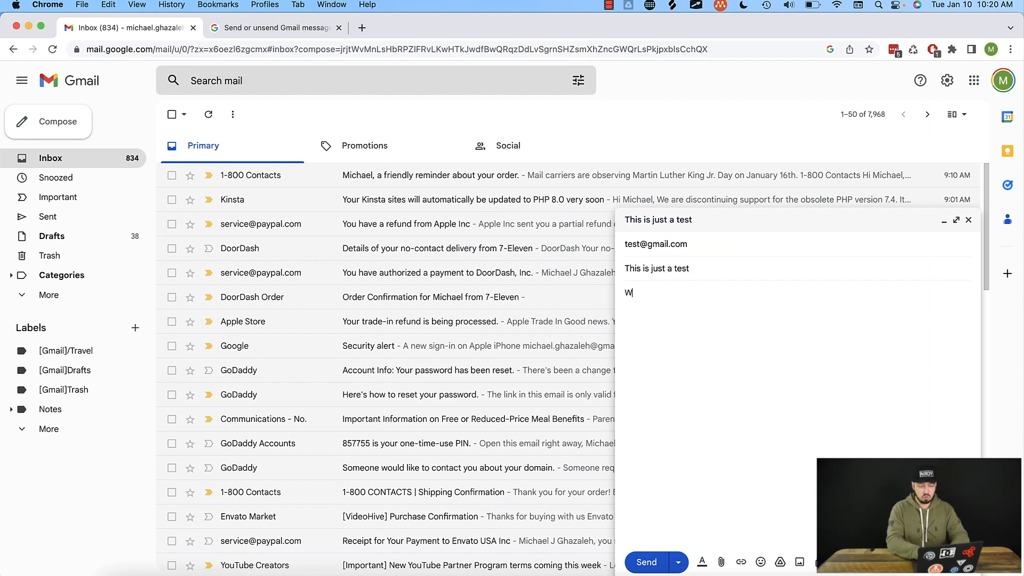
text(e'll send this email later.)
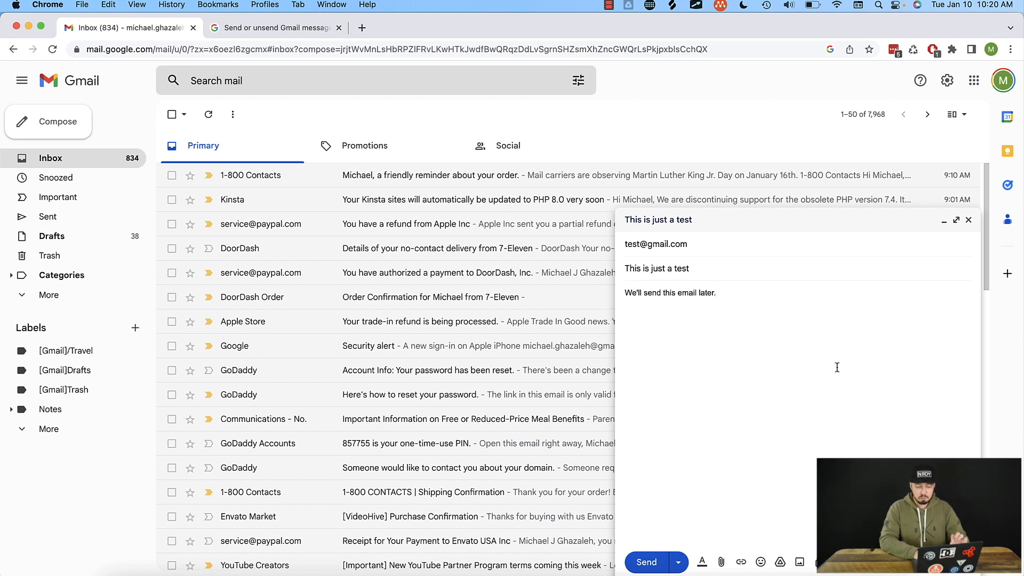
mouse_move(791, 400)
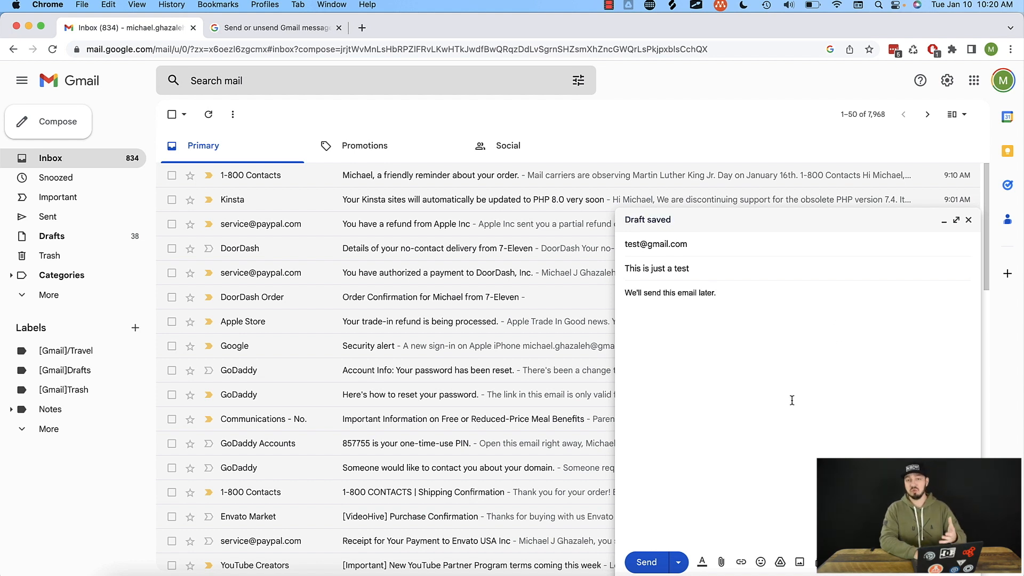
mouse_move(690, 551)
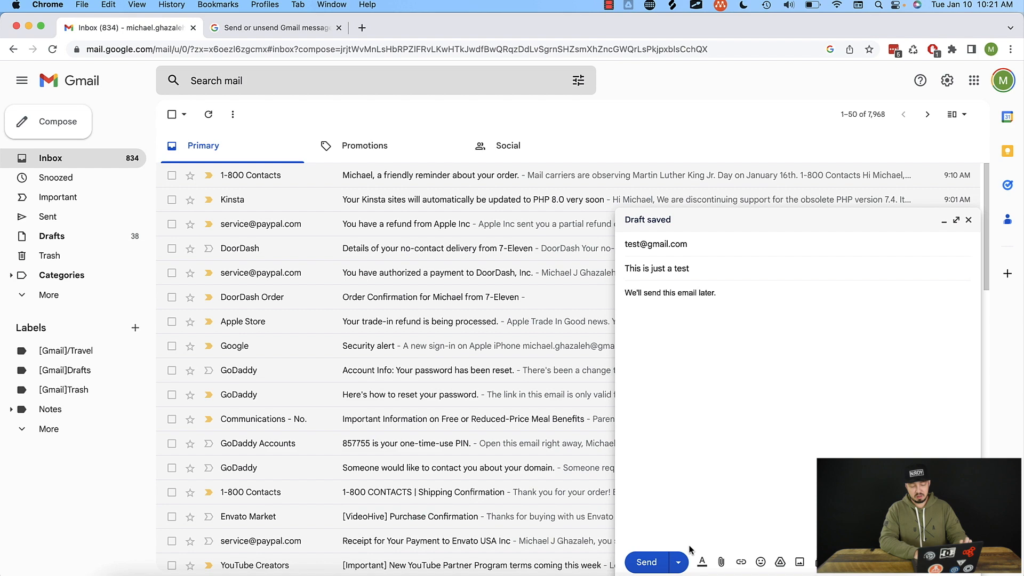
click(679, 562)
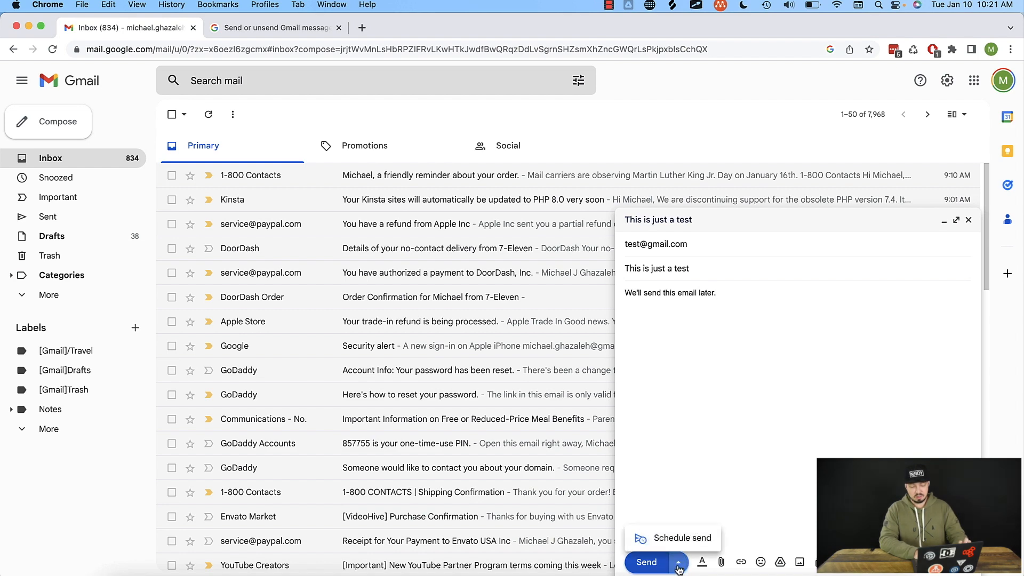
mouse_move(682, 537)
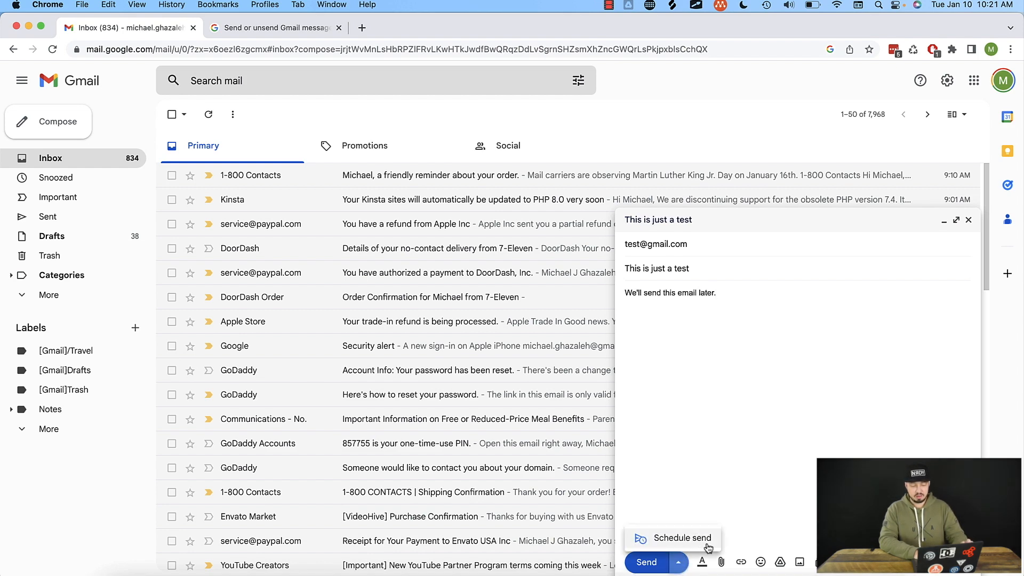
click(682, 537)
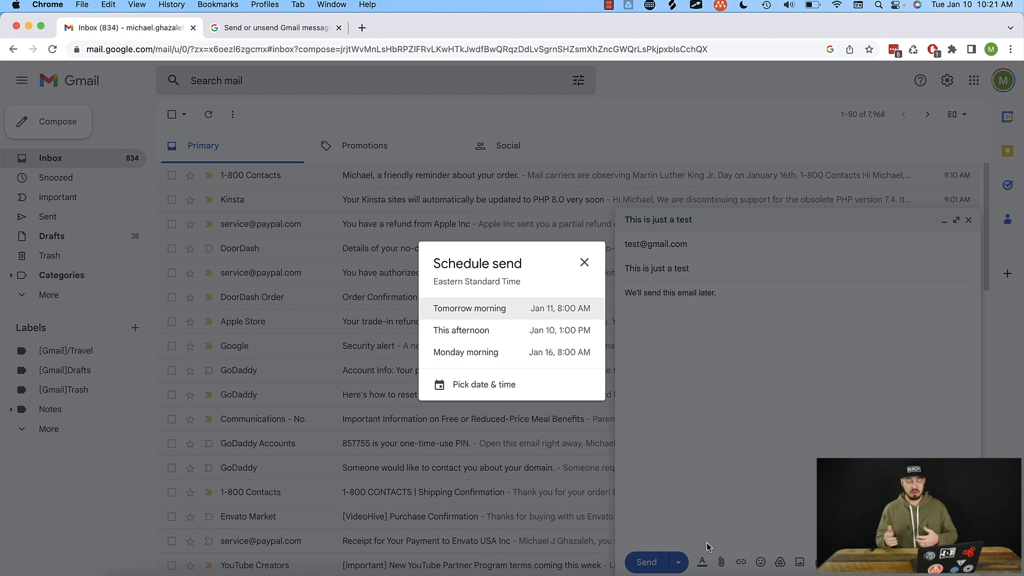
mouse_move(505, 396)
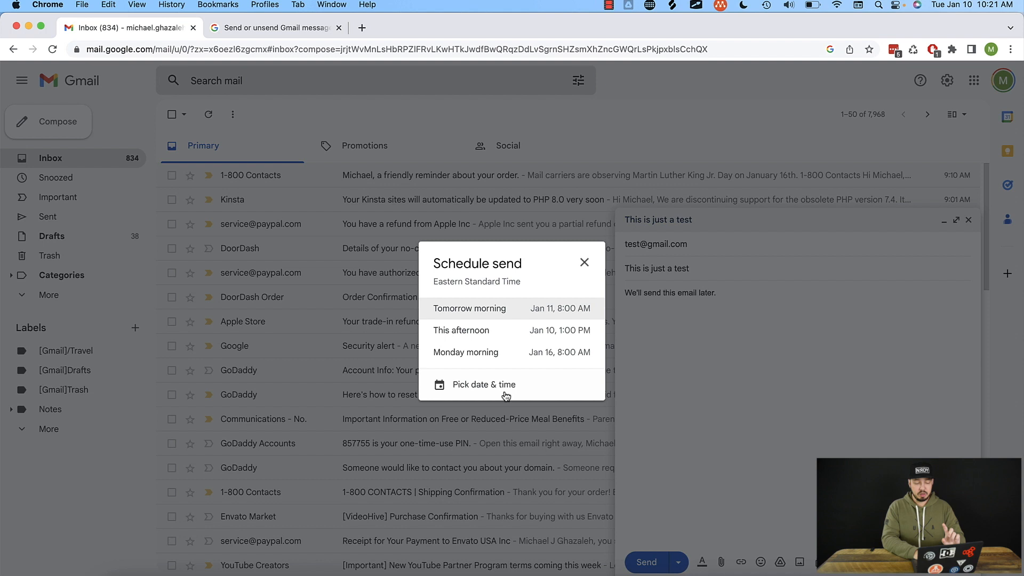
click(483, 384)
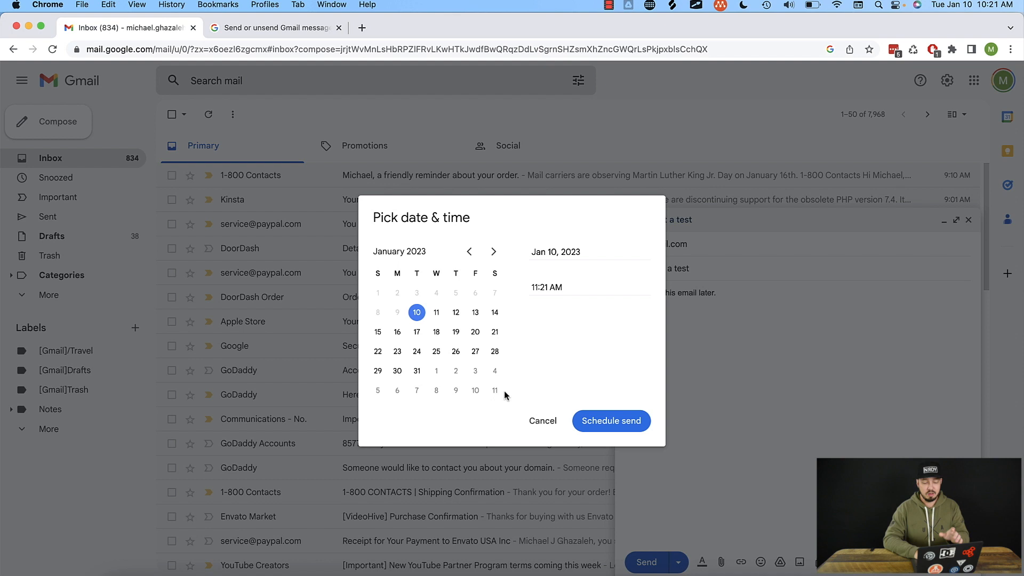
click(542, 421)
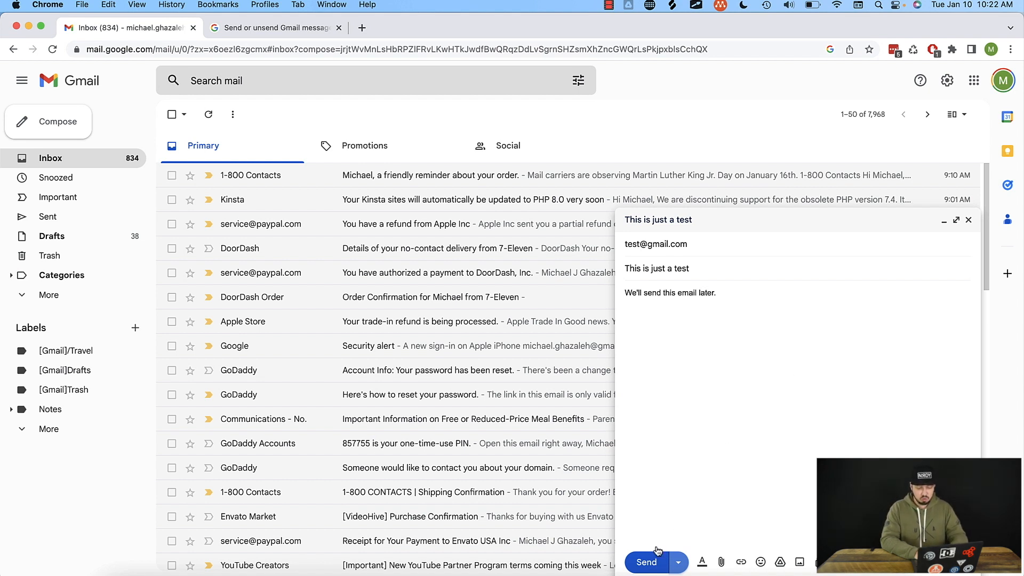
mouse_move(647, 562)
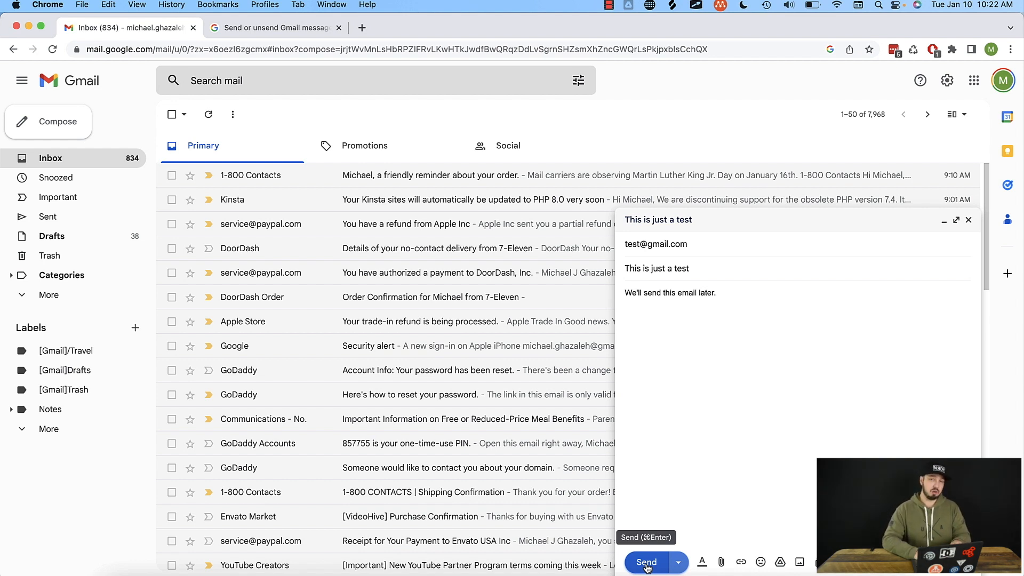
Send the test message, undo it from the Message sent notice, and dismiss the Sending undone notice.
click(645, 562)
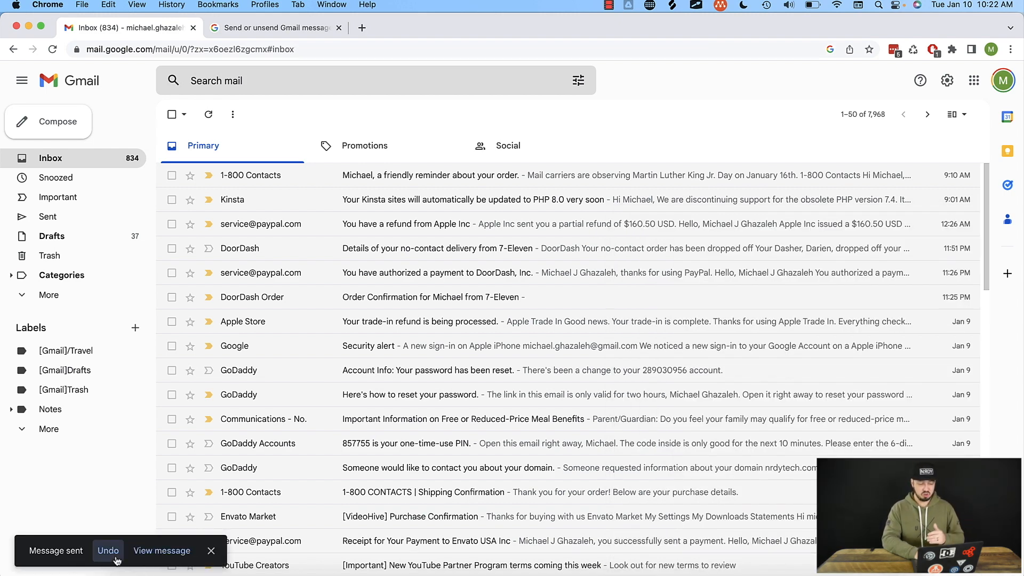
click(108, 550)
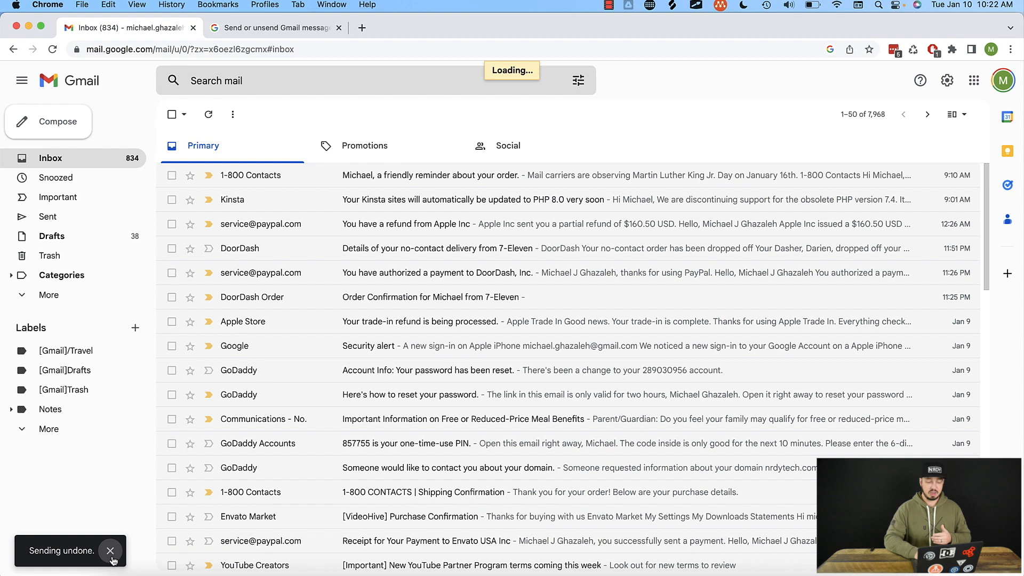
click(110, 550)
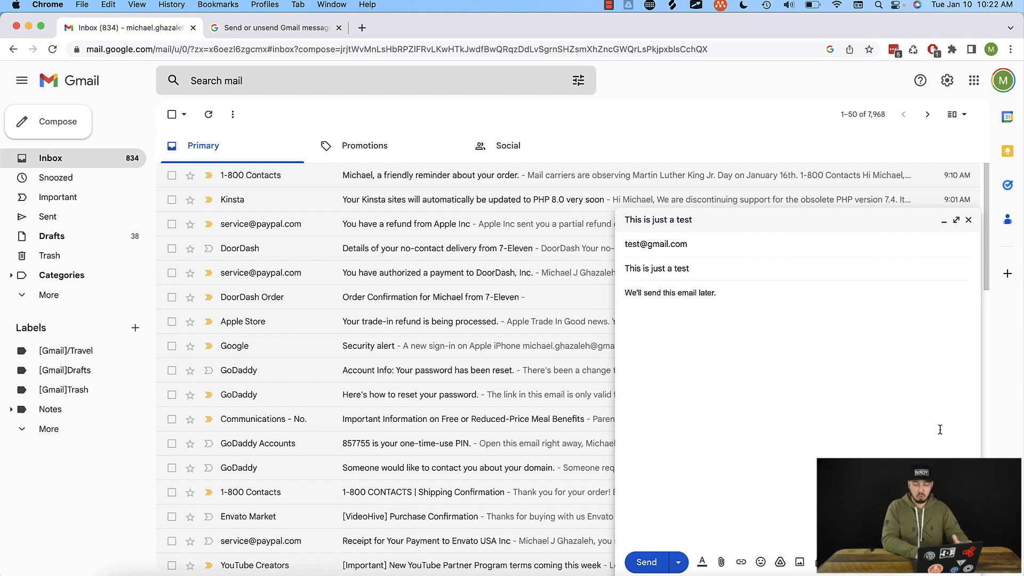
Go to the full Gmail settings page and locate the Undo Send cancellation period option.
click(946, 80)
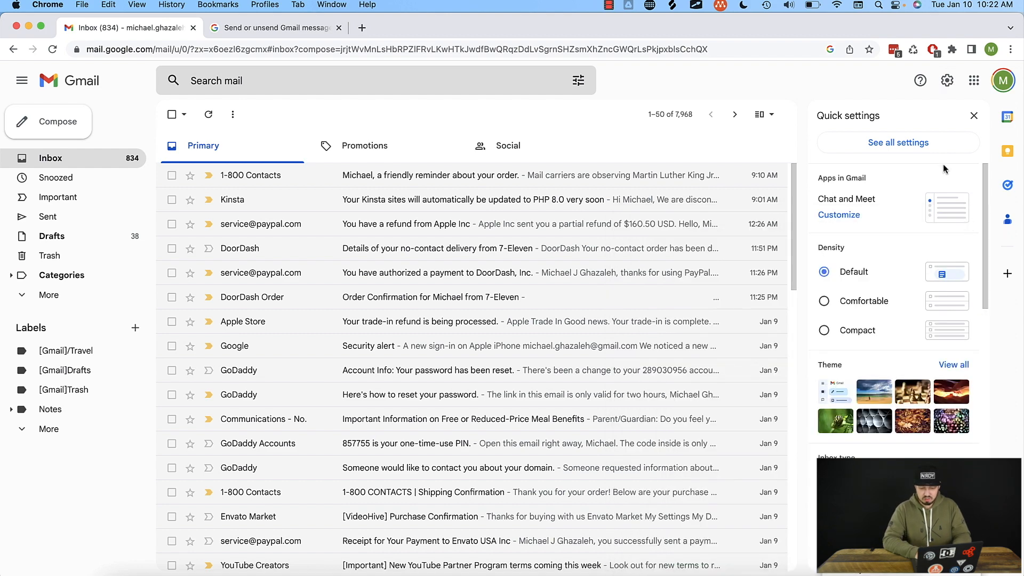
mouse_move(945, 80)
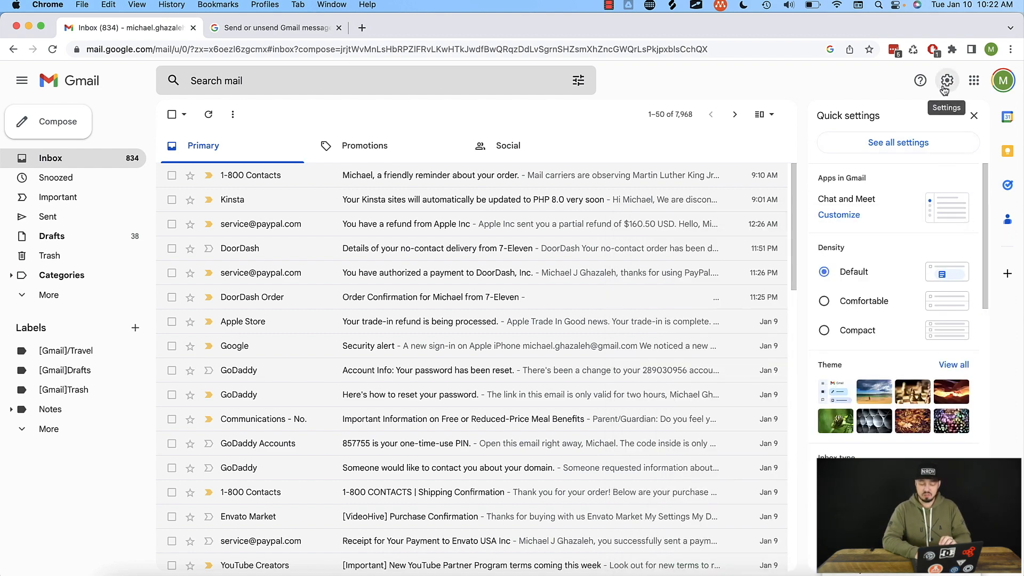
mouse_move(942, 150)
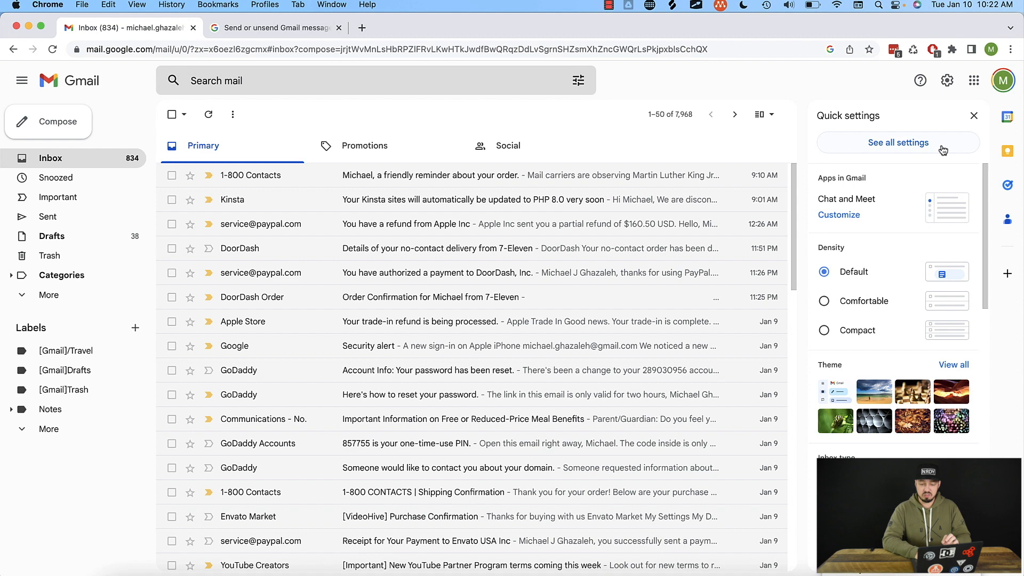
click(897, 142)
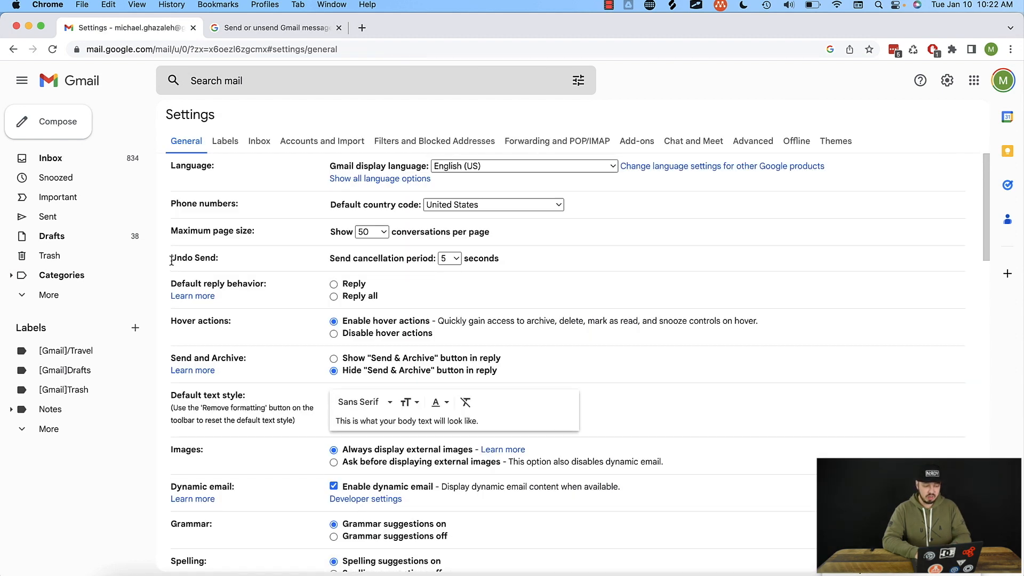
double_click(193, 257)
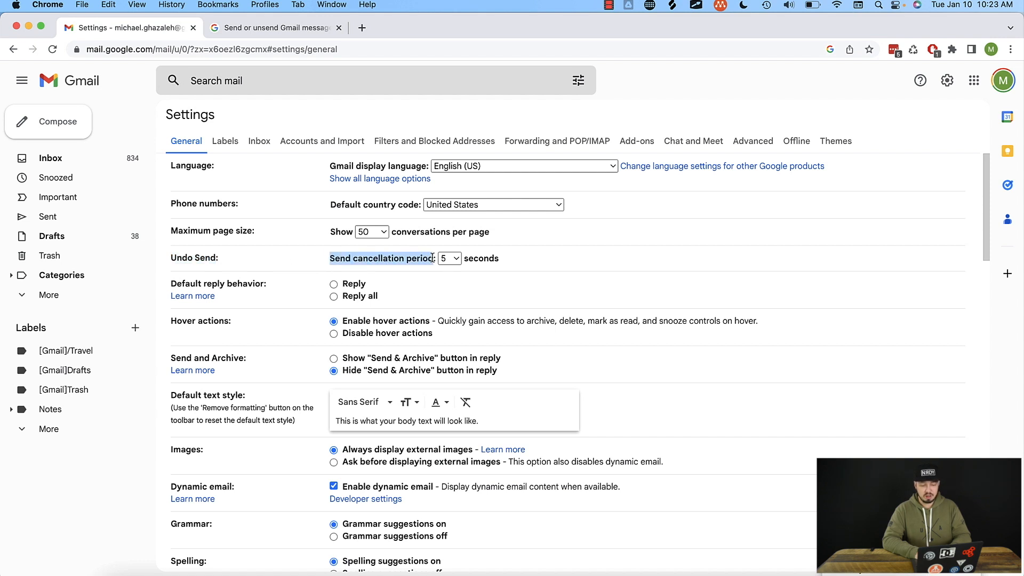
Change the send cancellation period from 5 to 30 seconds and scroll down to Save Changes.
click(449, 258)
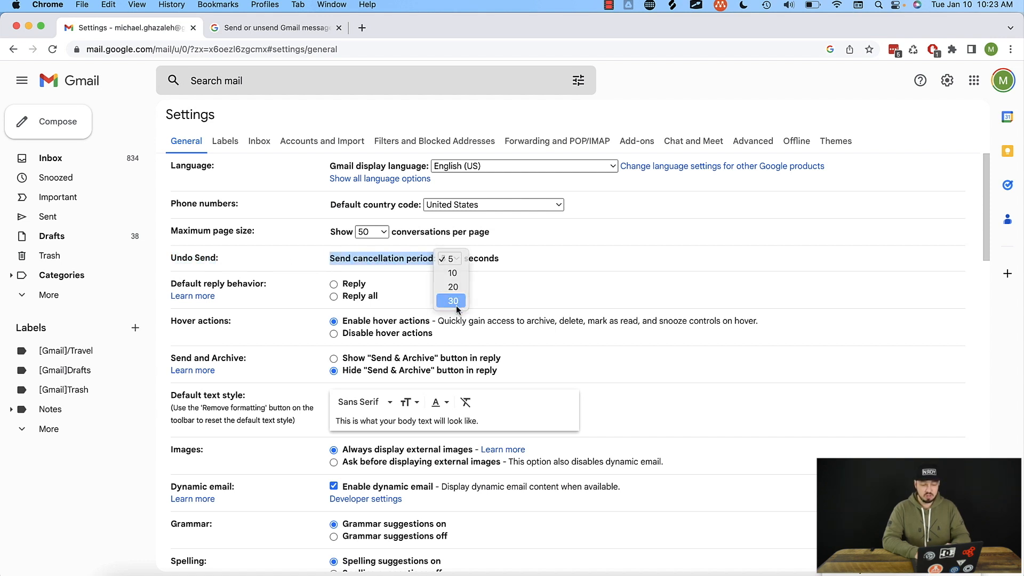
click(453, 301)
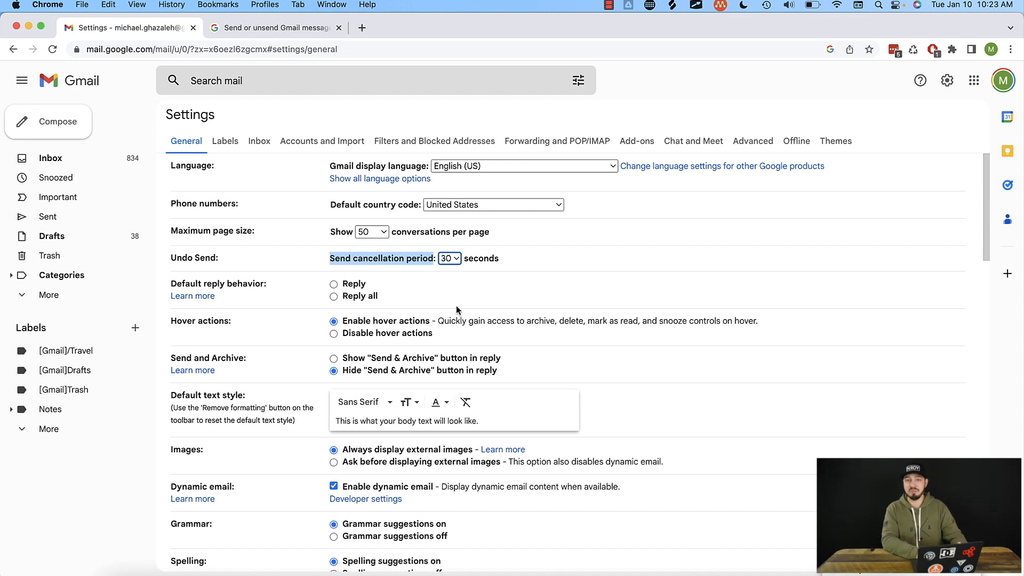
scroll(down, 3)
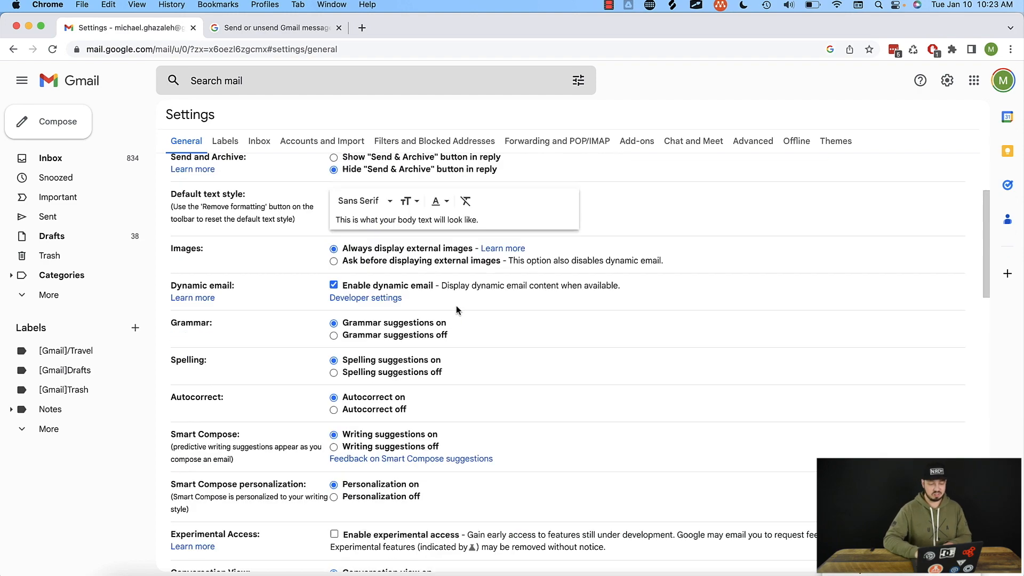
scroll(down, 3)
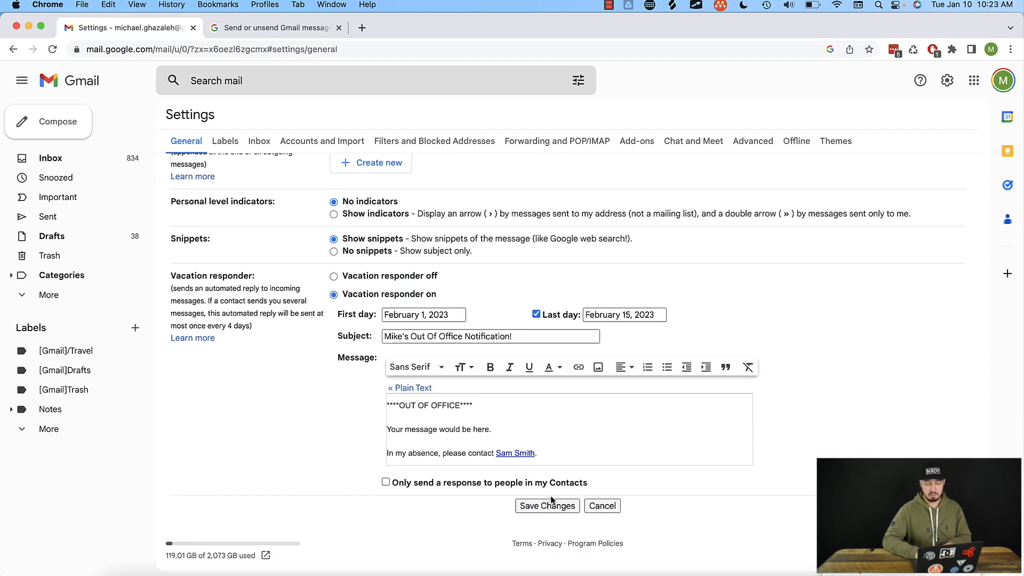
Save the settings, then compose and send a message to test@gmaik with body 'here you go'.
click(547, 506)
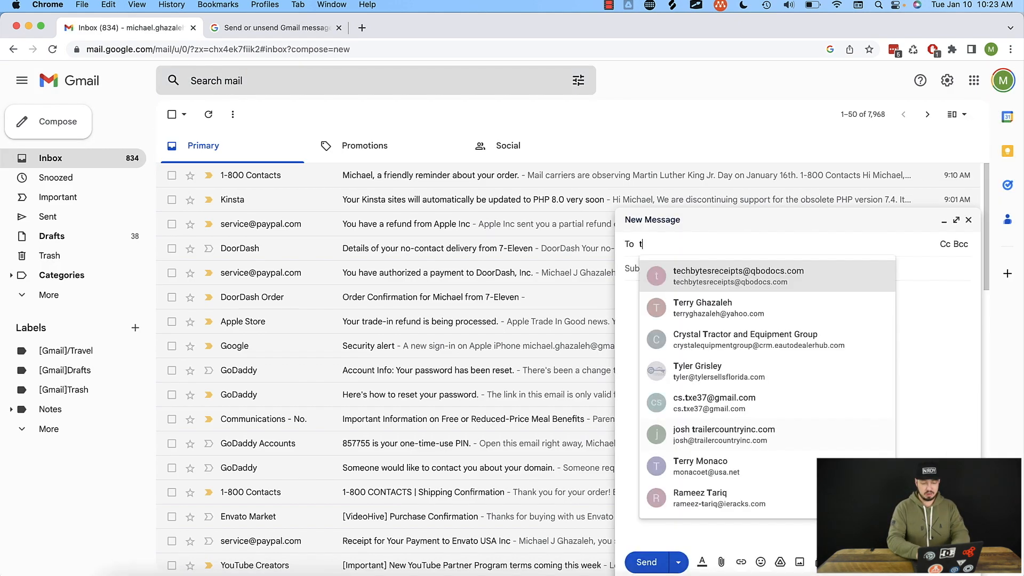
text(est@gmaik)
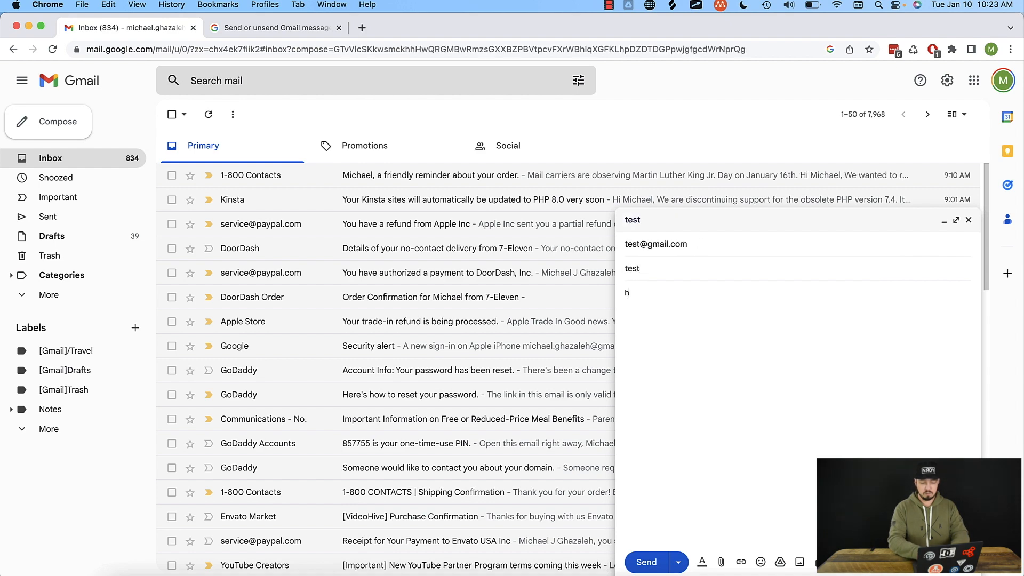
text(ere you go)
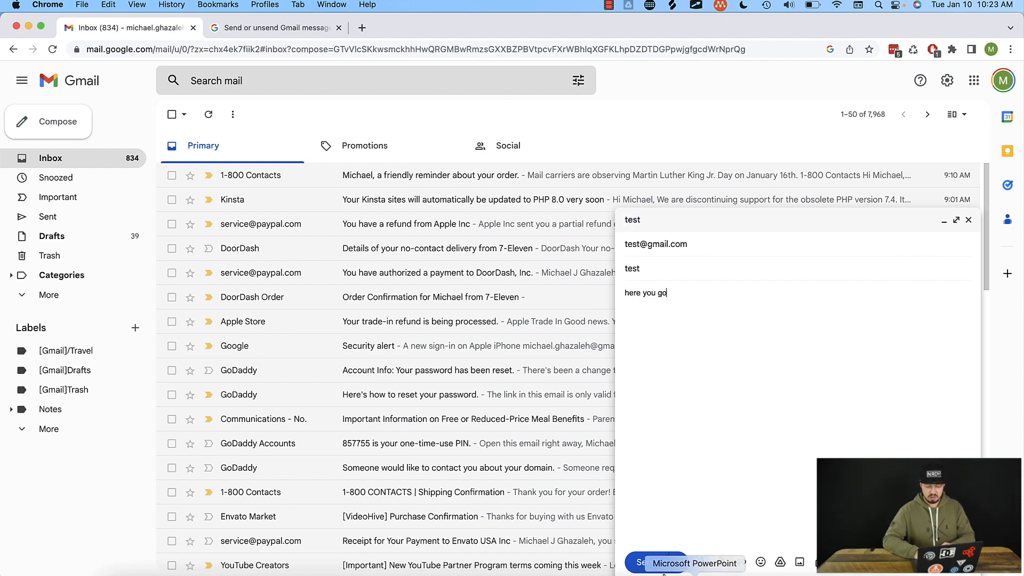
click(653, 562)
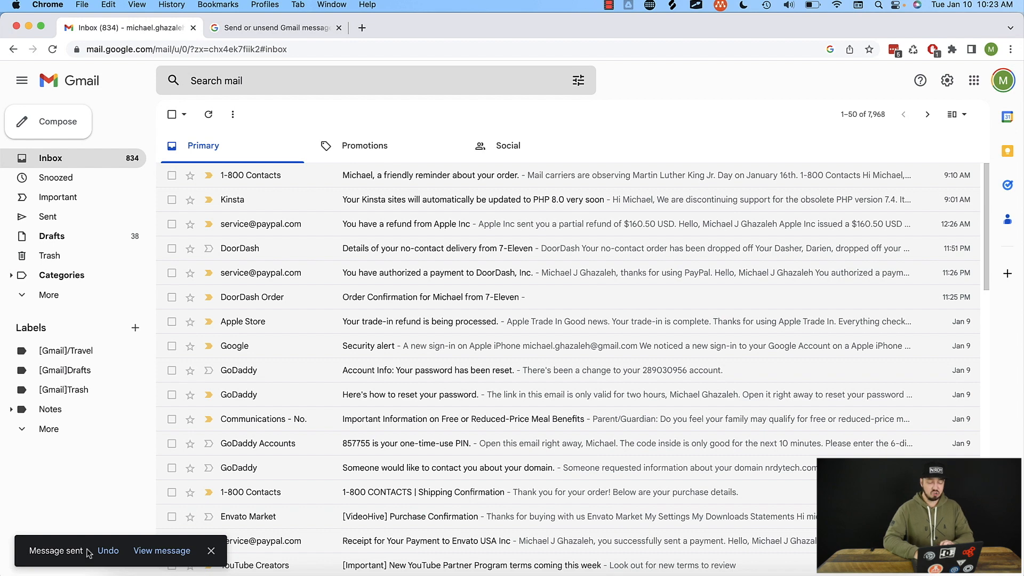